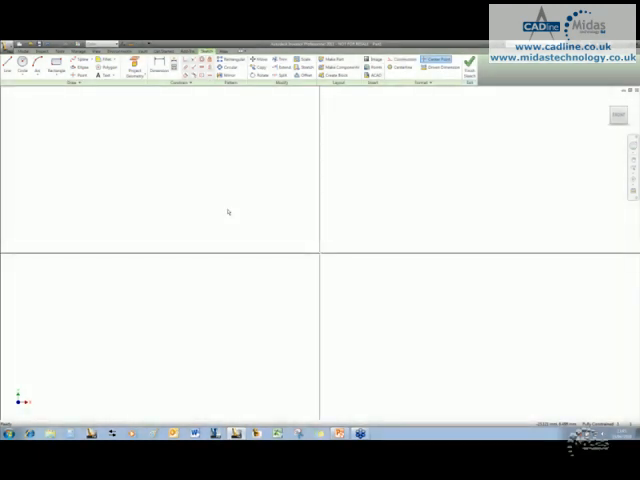
mouse_move(526, 159)
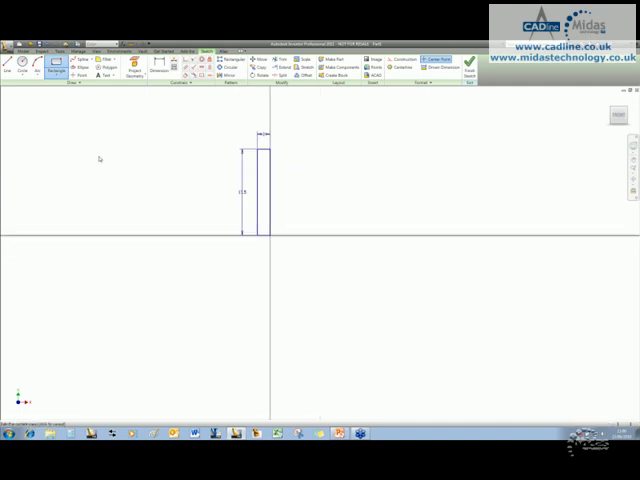
- Draw the upright's line and the angled arm edge of the bracket outline
click(13, 70)
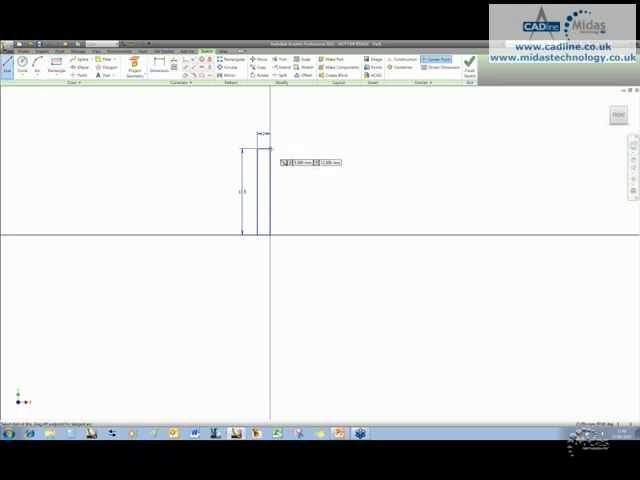
drag(258, 153, 355, 207)
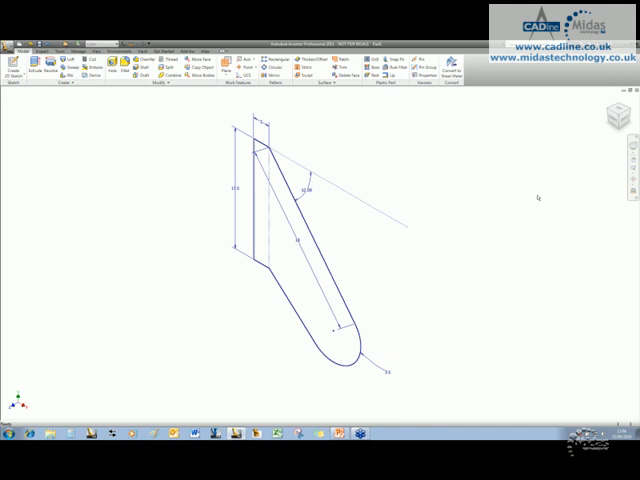
mouse_move(357, 248)
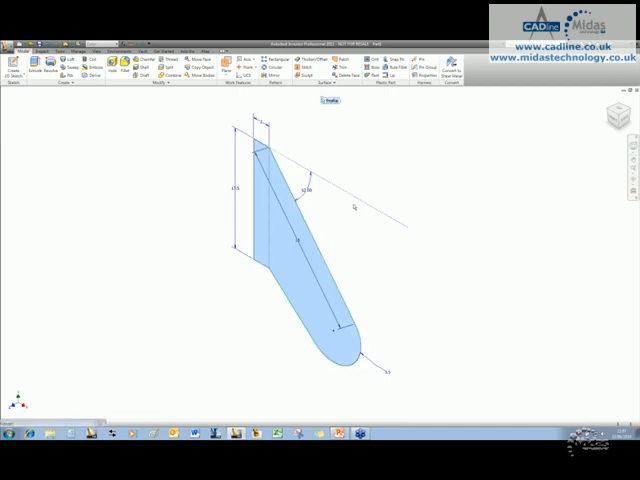
- Start extruding the bracket profile into a solid body
click(17, 63)
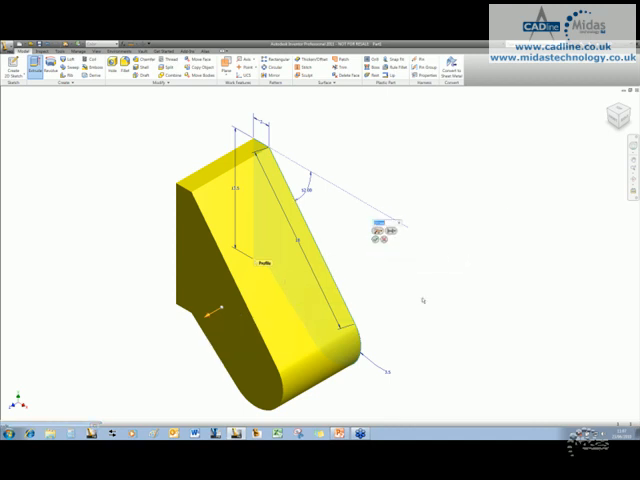
mouse_move(440, 310)
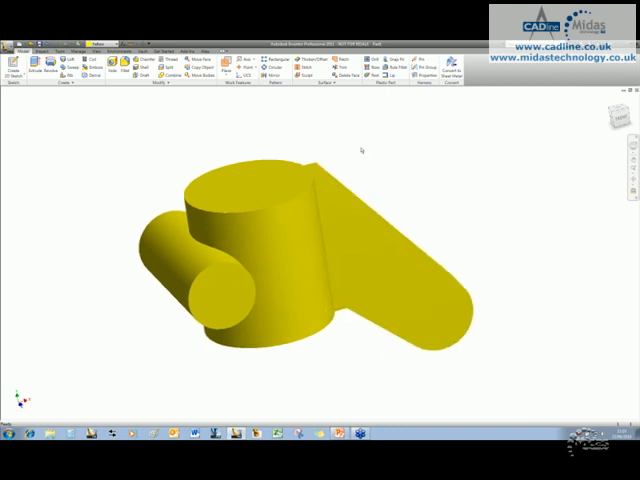
mouse_move(233, 122)
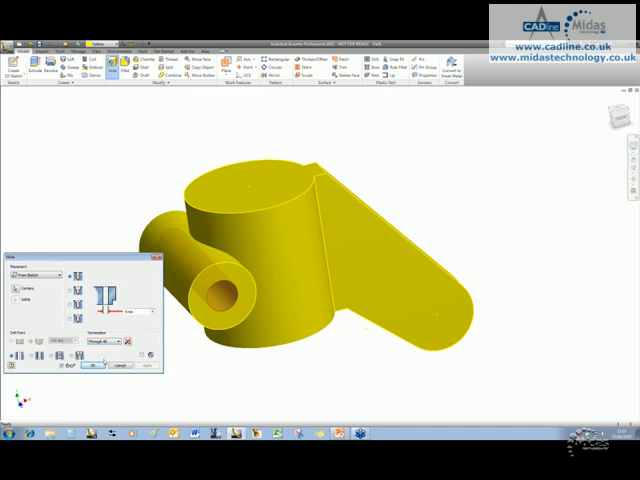
- Confirm the Through All hole in the large upright cylinder
click(93, 366)
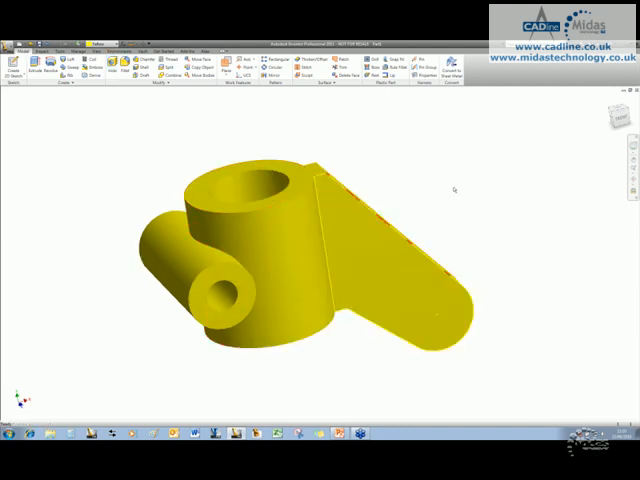
- Start the Hole command for a threaded hole in the arm's rounded end
click(127, 62)
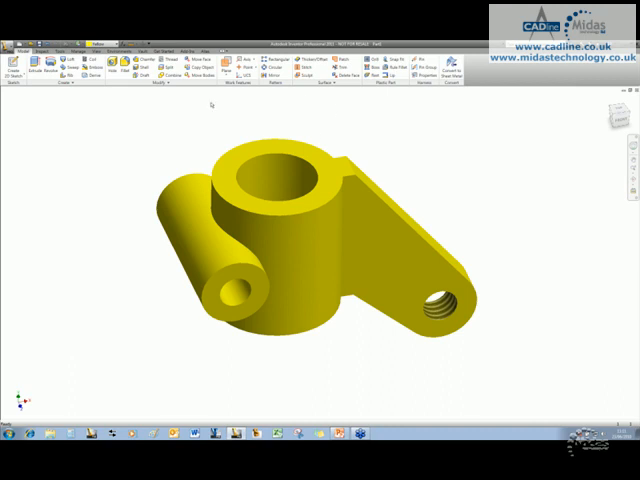
mouse_move(437, 128)
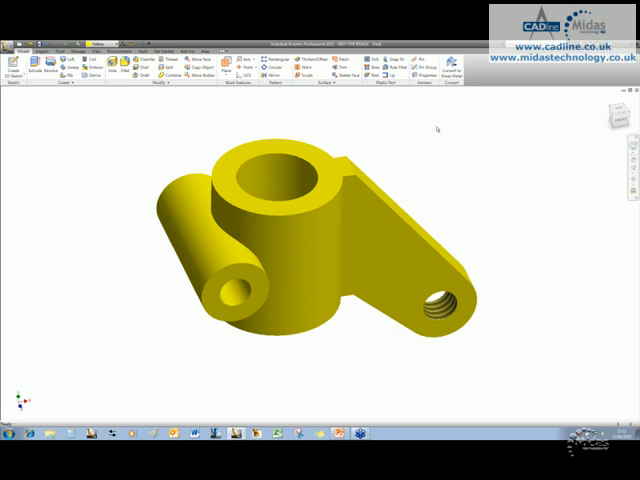
click(410, 235)
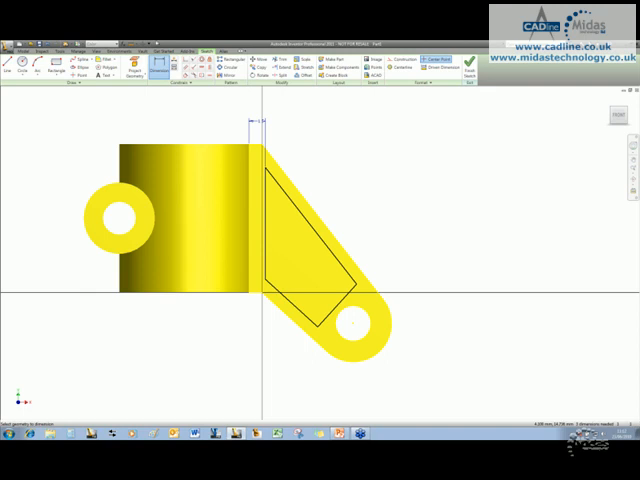
mouse_move(305, 123)
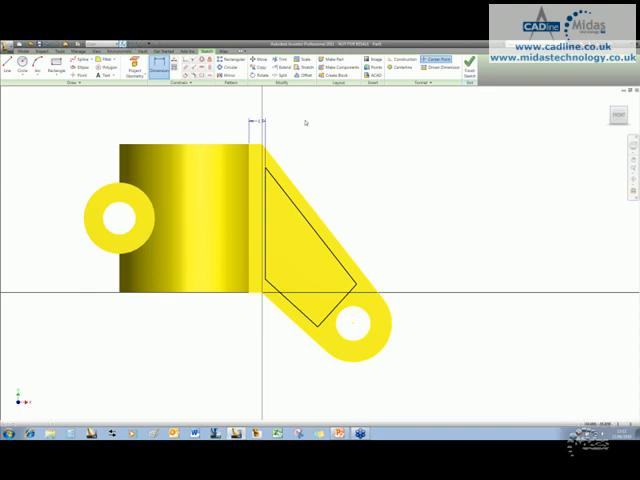